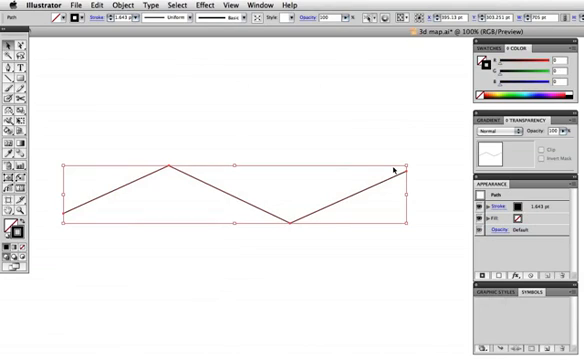
Apply a 3D Extrude & Bevel effect to the zigzag path, rotated with 600 pt depth.
left_click(211, 8)
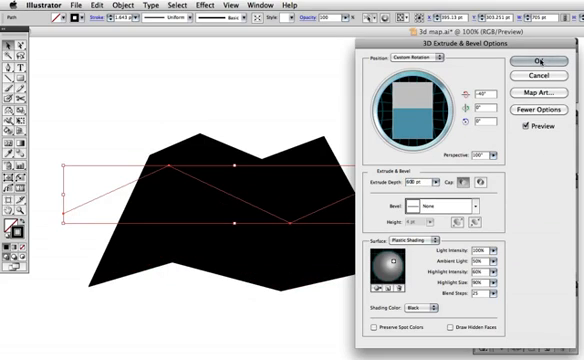
left_click(519, 62)
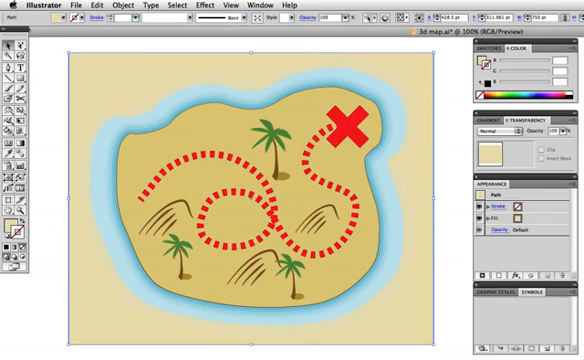
mouse_move(33, 77)
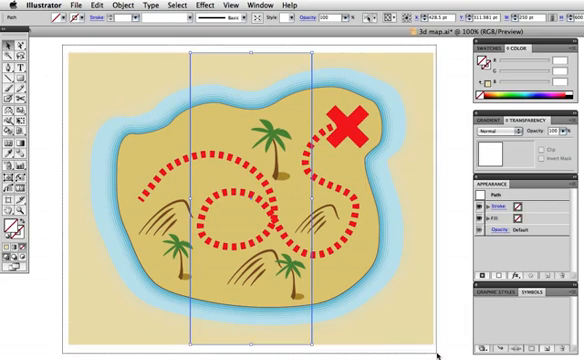
Clip the treasure map to the middle strip, then clip a map copy to the right strip.
key("cmd+7")
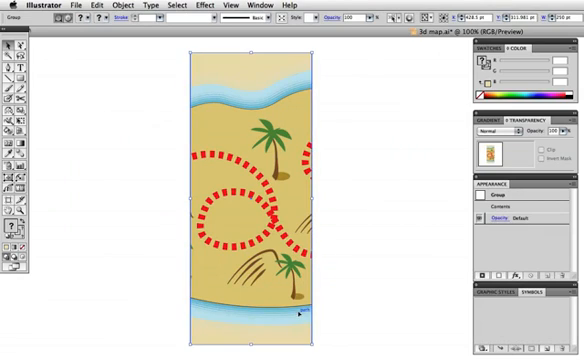
key("cmd+alt+7")
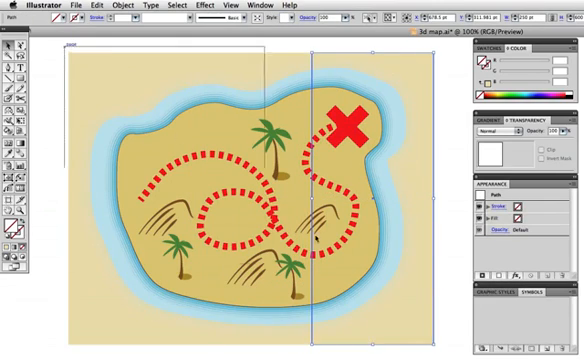
key("cmd+7")
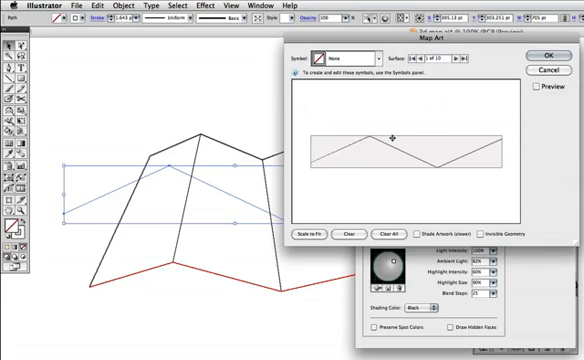
mouse_move(290, 291)
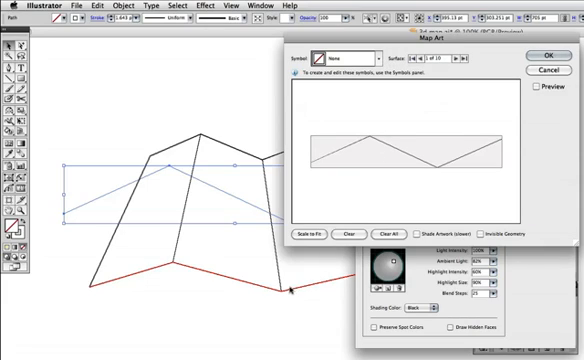